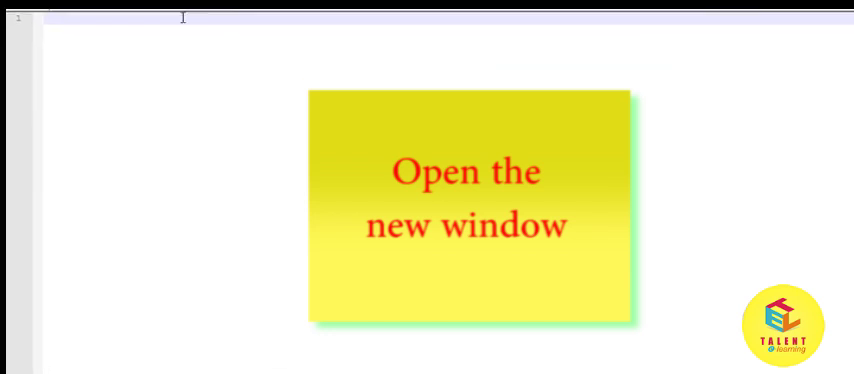
# Type the opening <html> and <head> tags.
pyautogui.write('<')
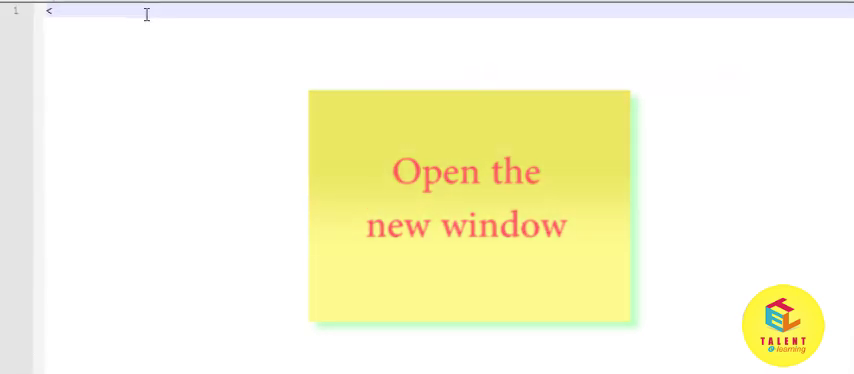
pyautogui.write('html>')
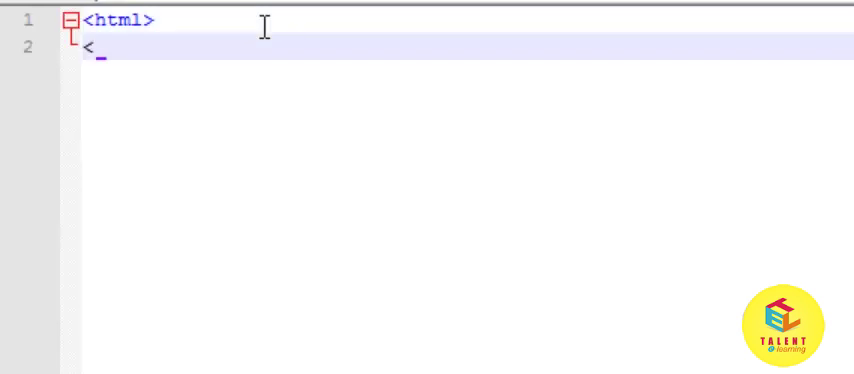
pyautogui.write('head>')
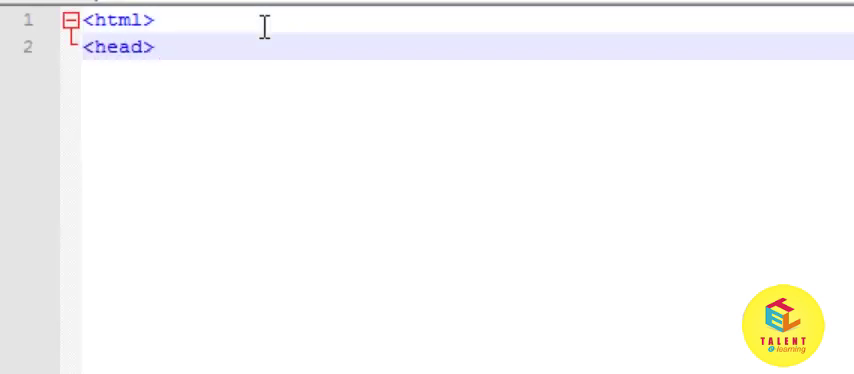
# Add a <script language="javascript"> tag, correcting capitalisation and spelling typos.
pyautogui.write('<Scri')
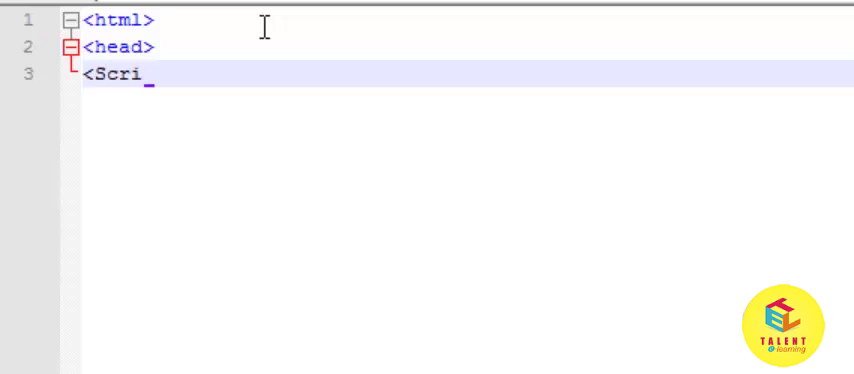
pyautogui.press('BackSpace')
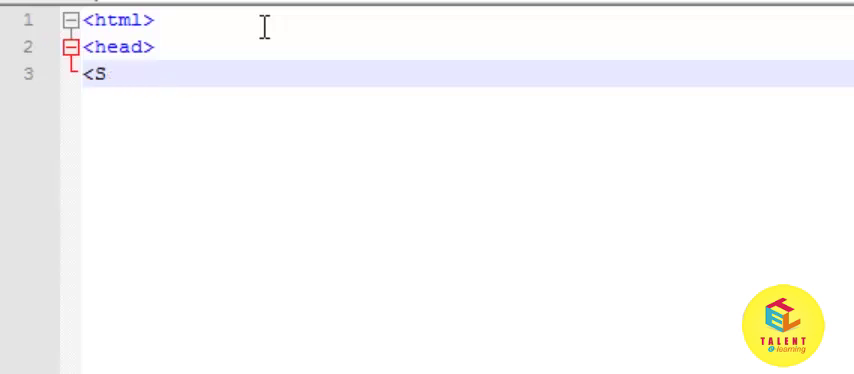
pyautogui.write('cript')
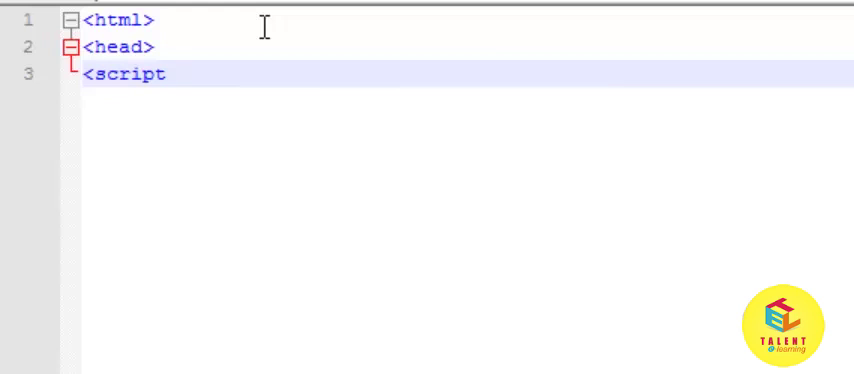
pyautogui.write('lanagauage')
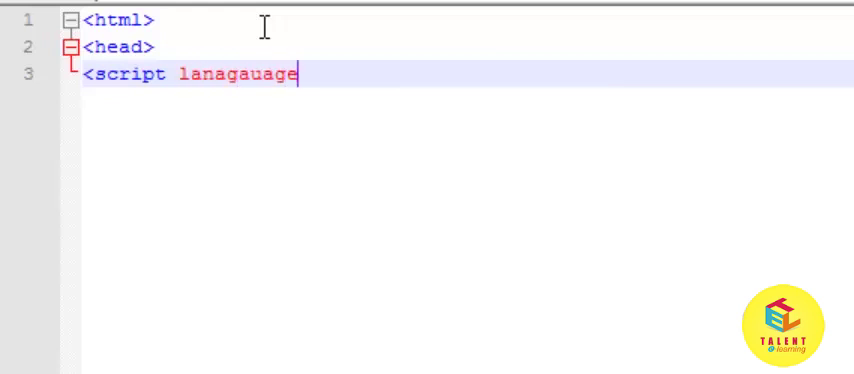
pyautogui.press('BackSpace')
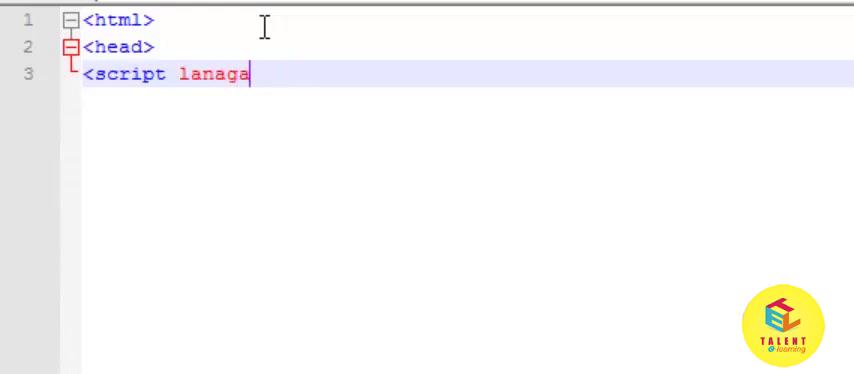
pyautogui.press('Backspace')
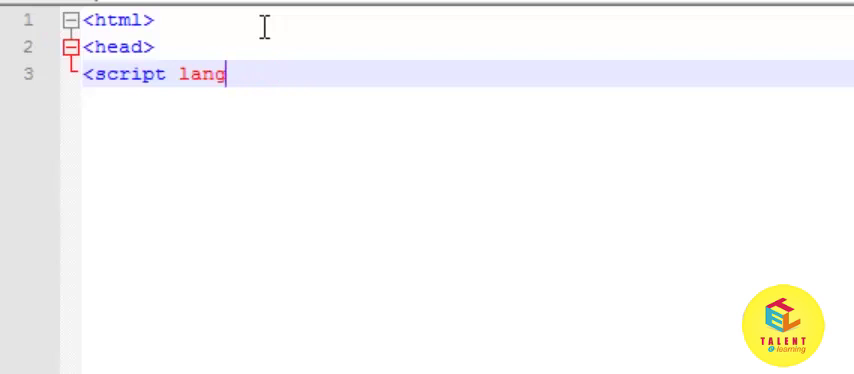
pyautogui.write('uage="')
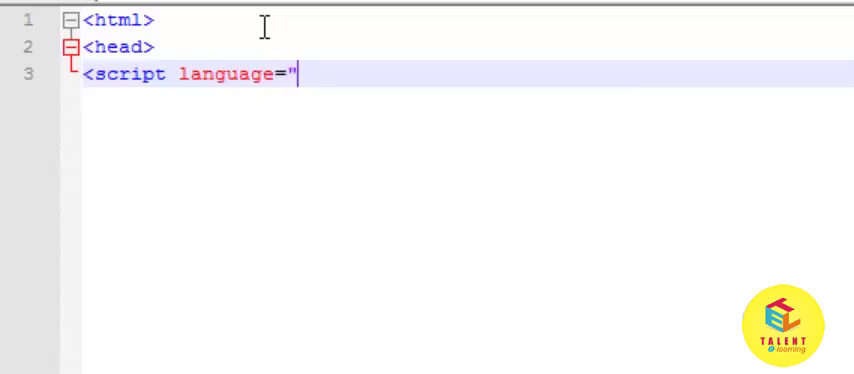
pyautogui.write('ja')
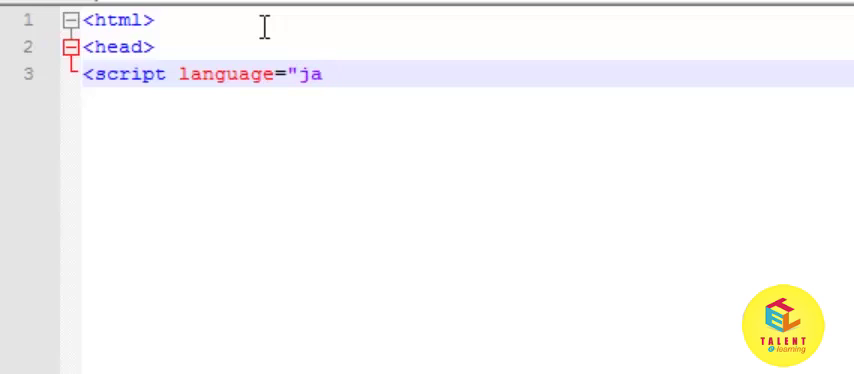
pyautogui.write('vascript')
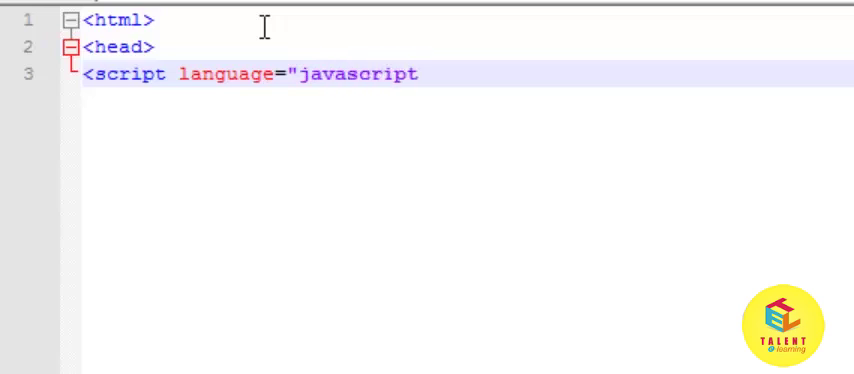
pyautogui.write('">')
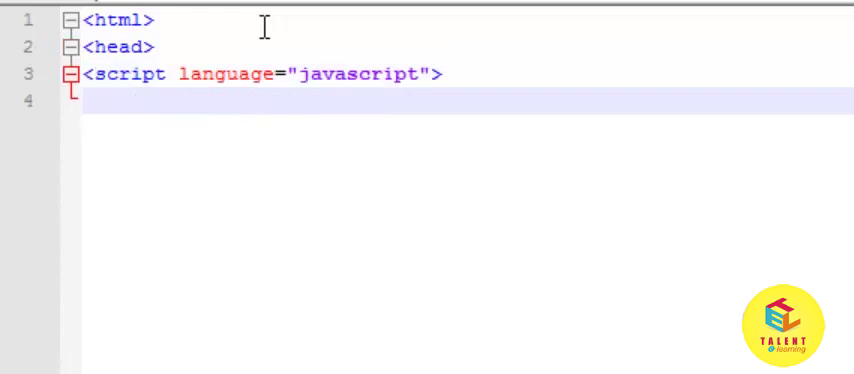
# Write function resizeMe() with body window.resizeTo(600,600) and its closing brace.
pyautogui.write('function resiz')
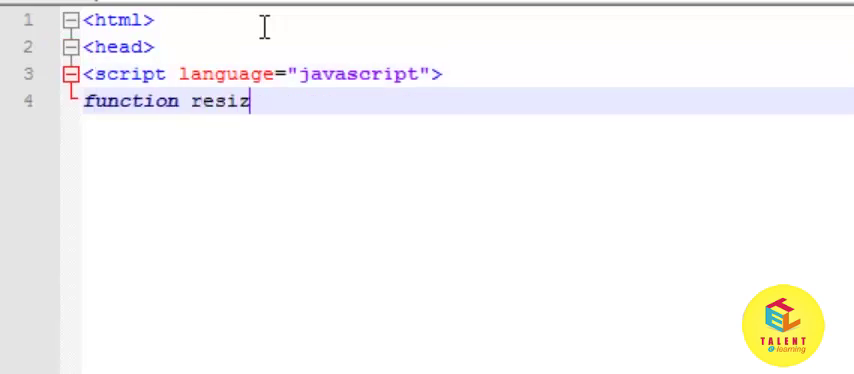
pyautogui.write('eMe')
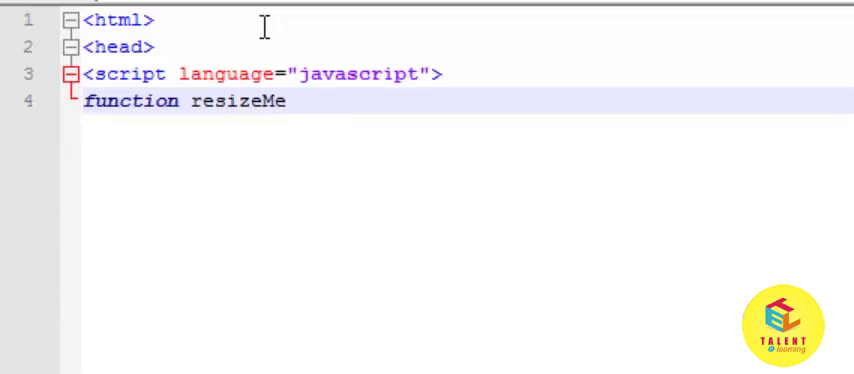
pyautogui.write('()')
pyautogui.write('{')
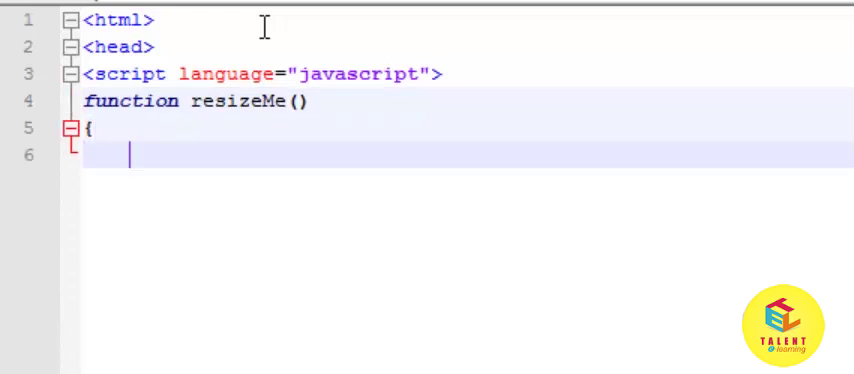
pyautogui.write('window.resizeTo(')
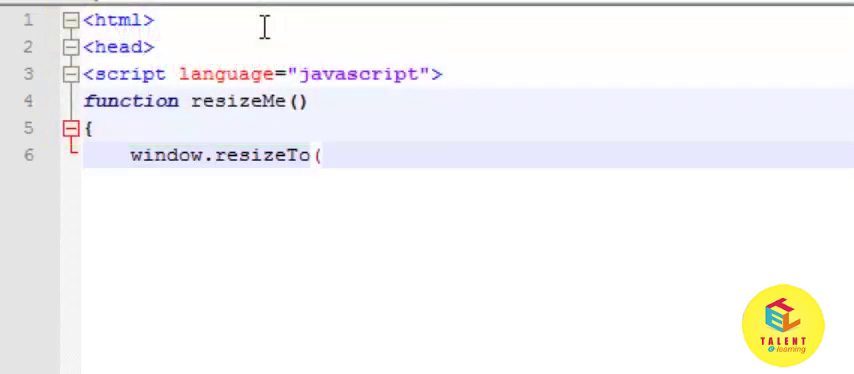
pyautogui.write('600.')
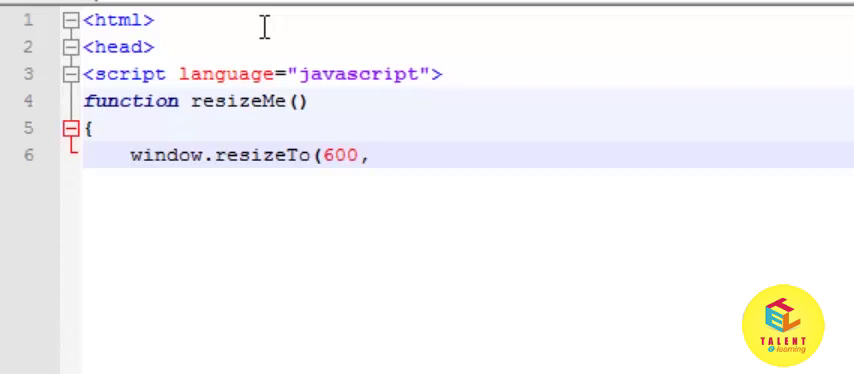
pyautogui.write('600')
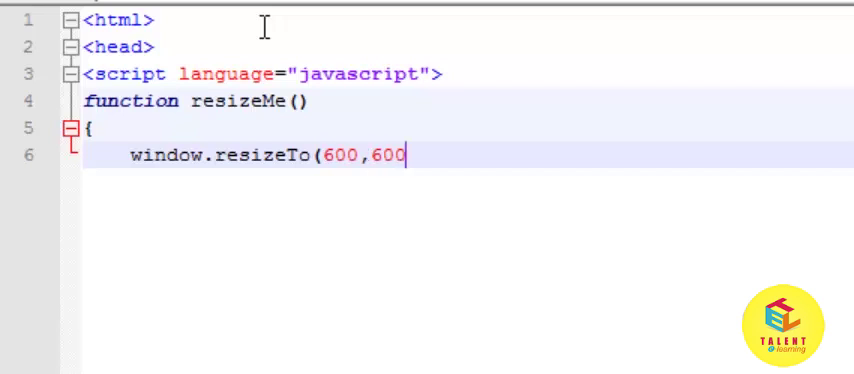
pyautogui.write(');')
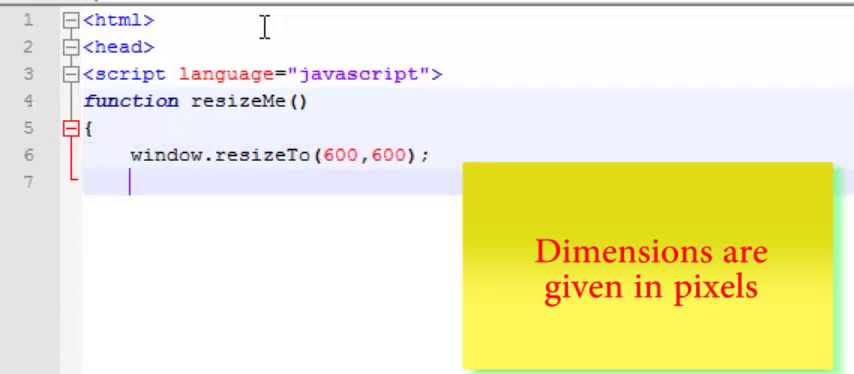
pyautogui.write('}')
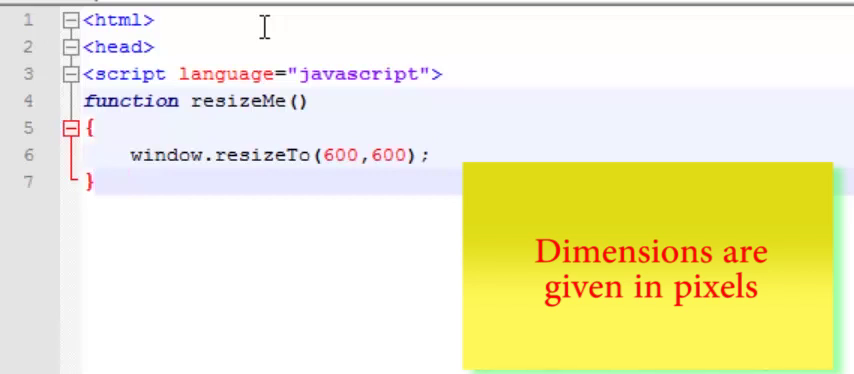
pyautogui.write('functi')
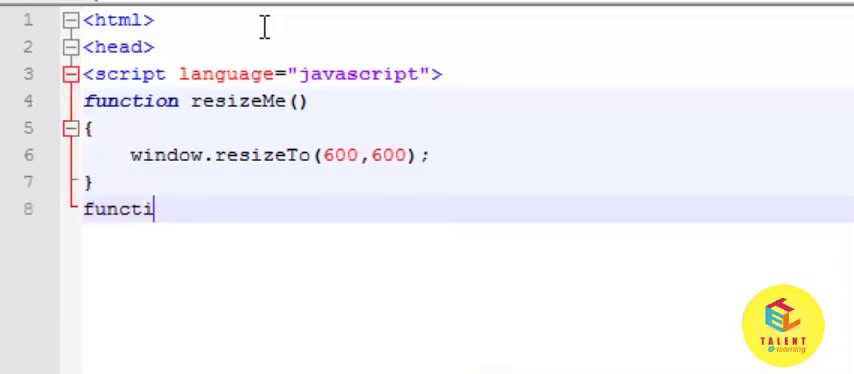
# Declare the openNew() function with its opening brace.
pyautogui.write('on open')
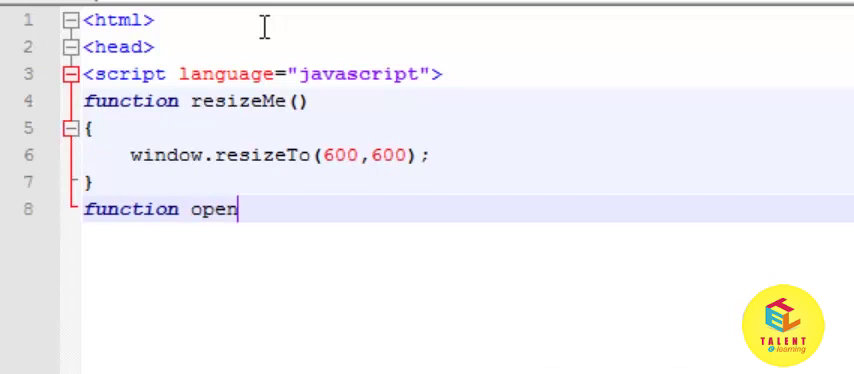
pyautogui.write('New')
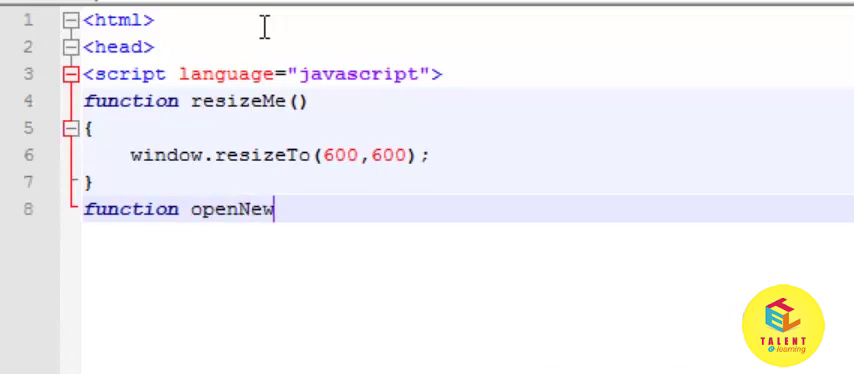
pyautogui.write('()')
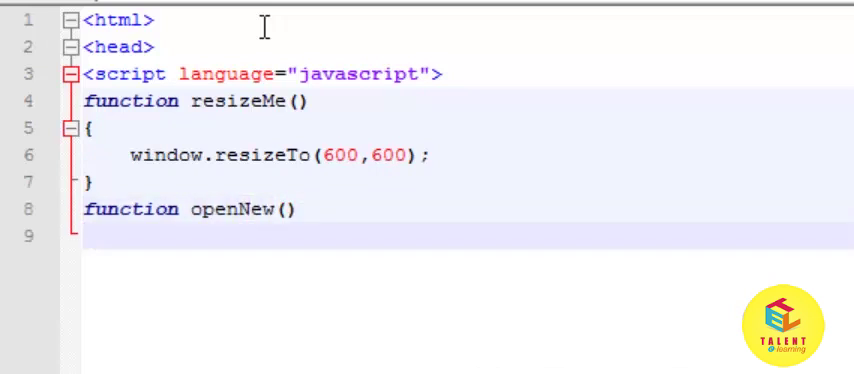
pyautogui.write('{')
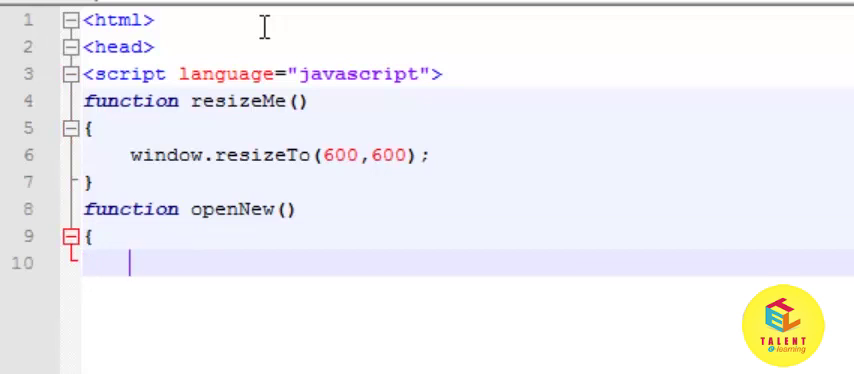
# Start a window.open call with "function.html" and window name "demo".
pyautogui.write('window.open')
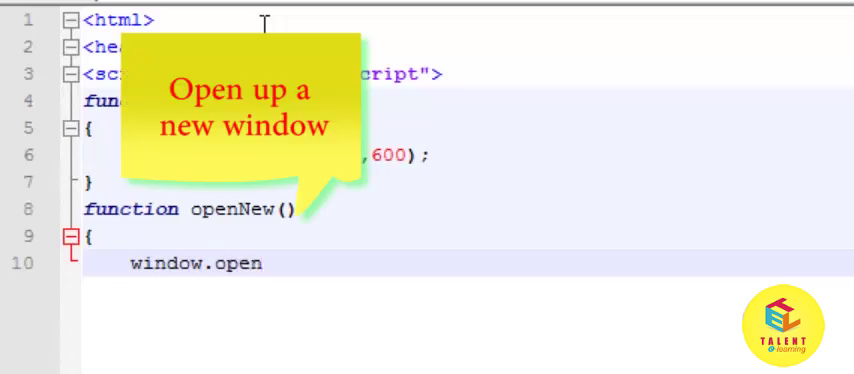
pyautogui.write('("')
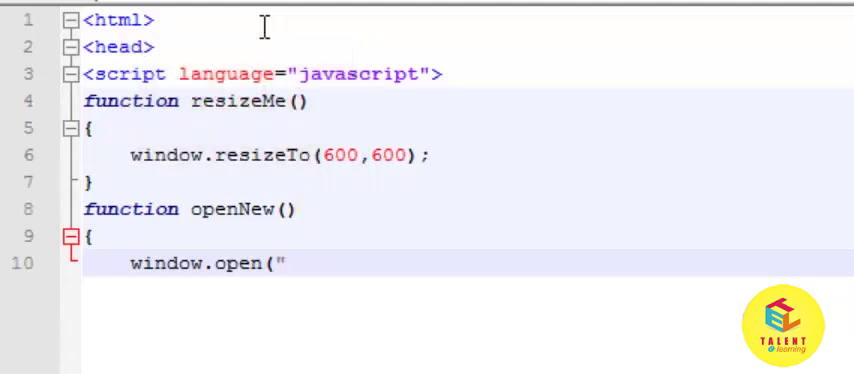
pyautogui.write('function')
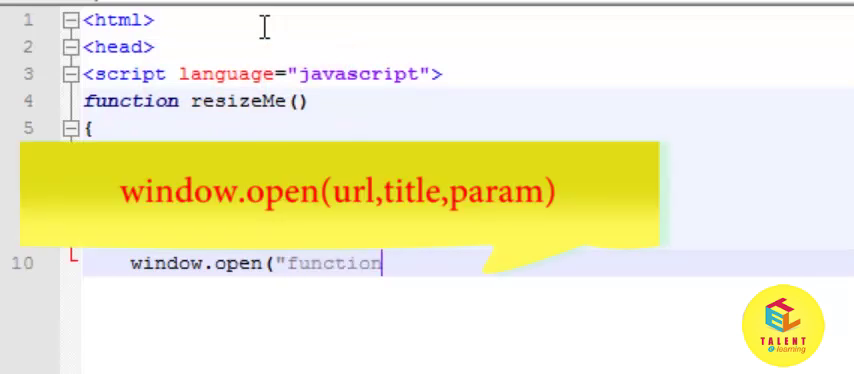
pyautogui.write('.')
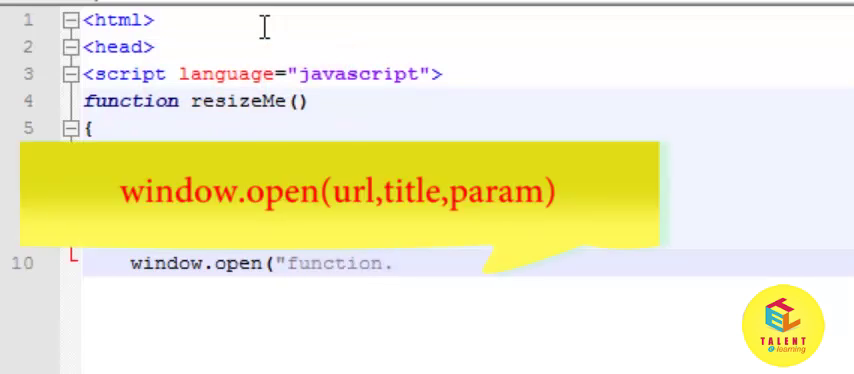
pyautogui.write('html"')
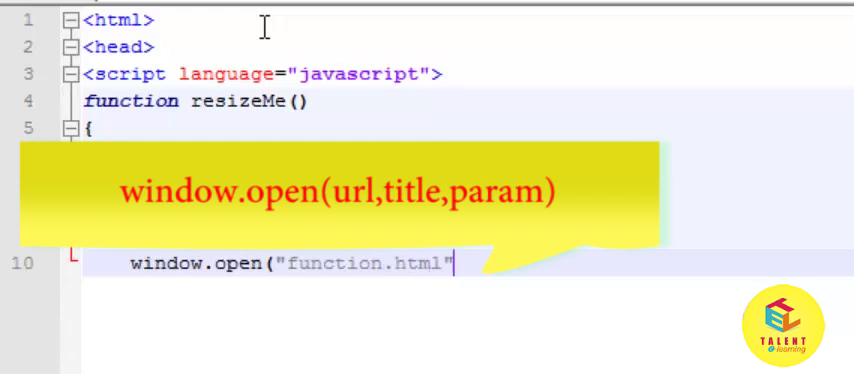
pyautogui.write(',"')
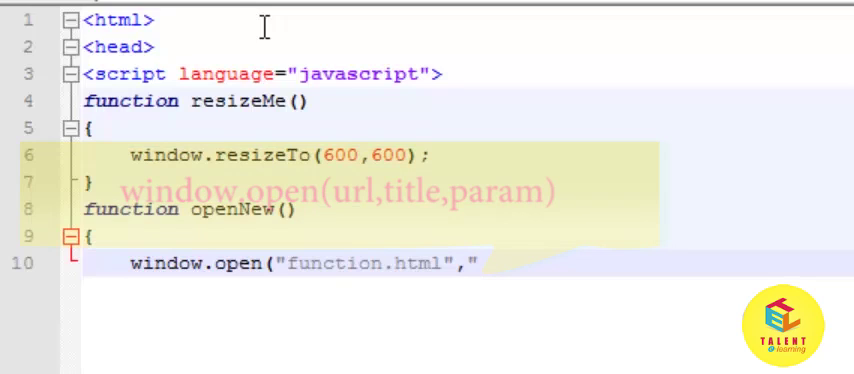
pyautogui.write('dem')
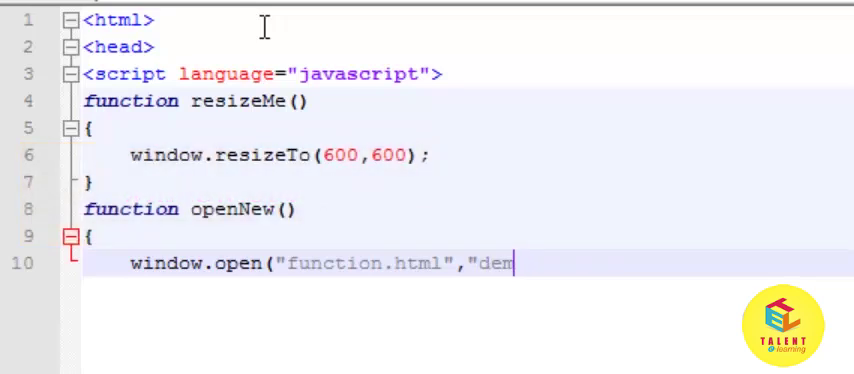
pyautogui.write('o",')
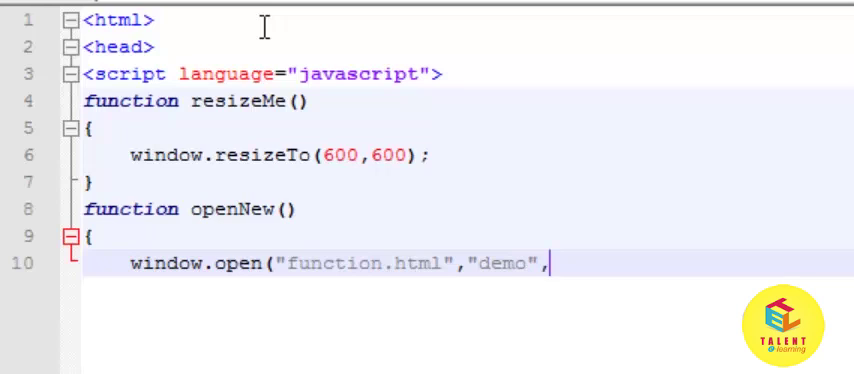
# Add the "menubar,statusbar,500,600" features argument, fixing a typo, and finish the statement.
pyautogui.write('"m')
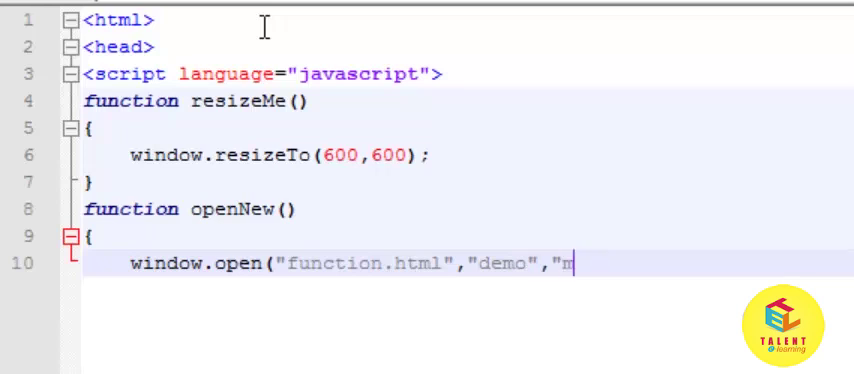
pyautogui.write('entuvar')
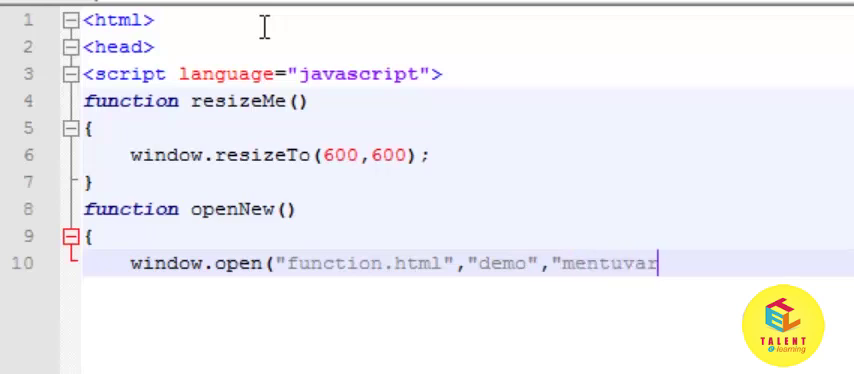
pyautogui.press('Backspace')
pyautogui.write('b')
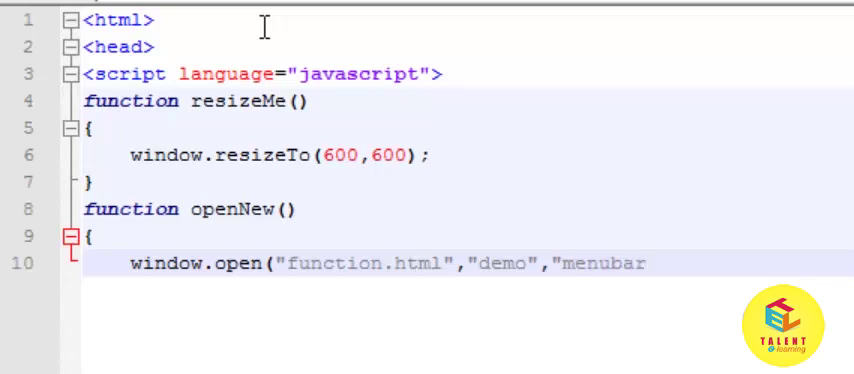
pyautogui.write(',statusbar')
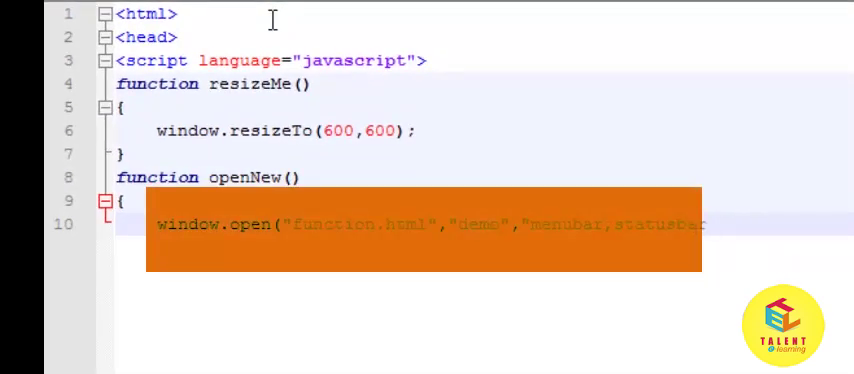
pyautogui.write(',')
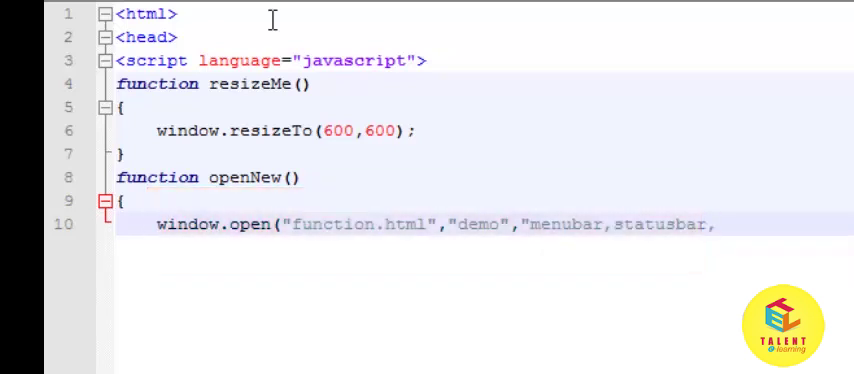
pyautogui.write('50')
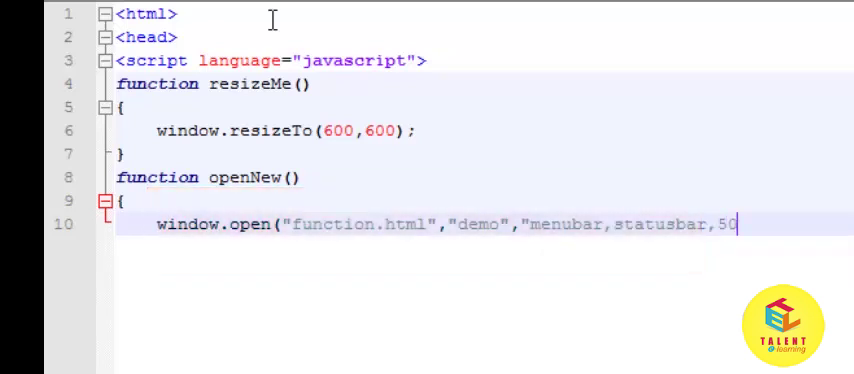
pyautogui.write('0,')
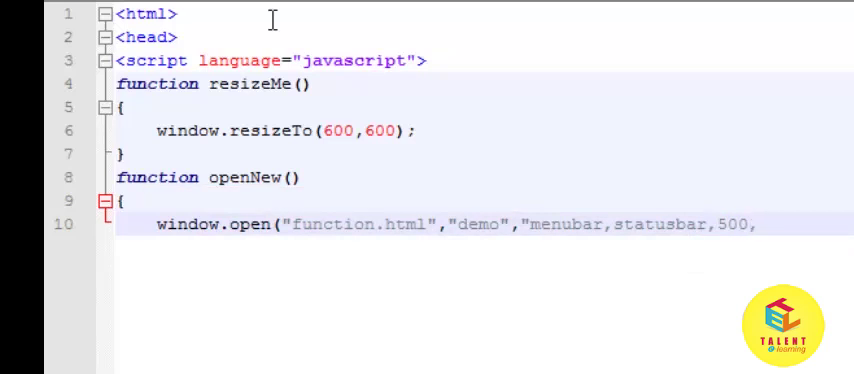
pyautogui.write(',600')
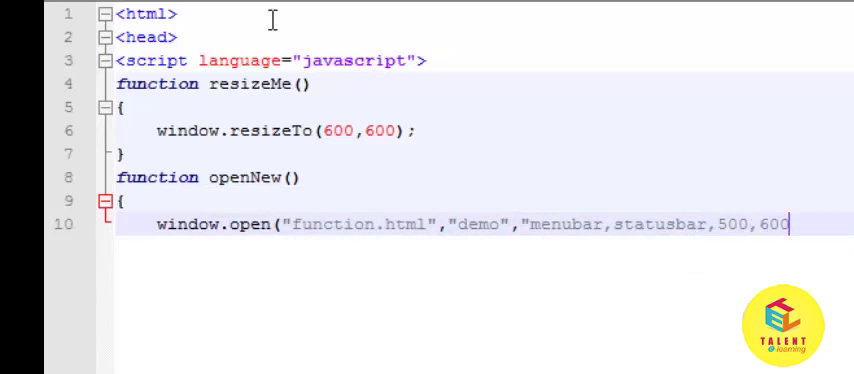
pyautogui.write('"')
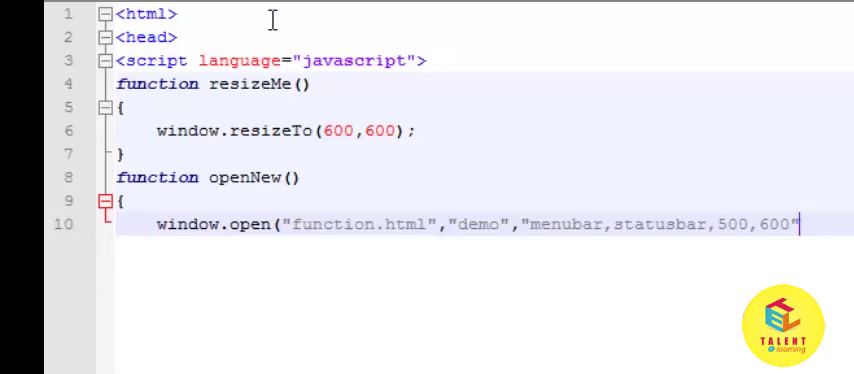
pyautogui.write(')')
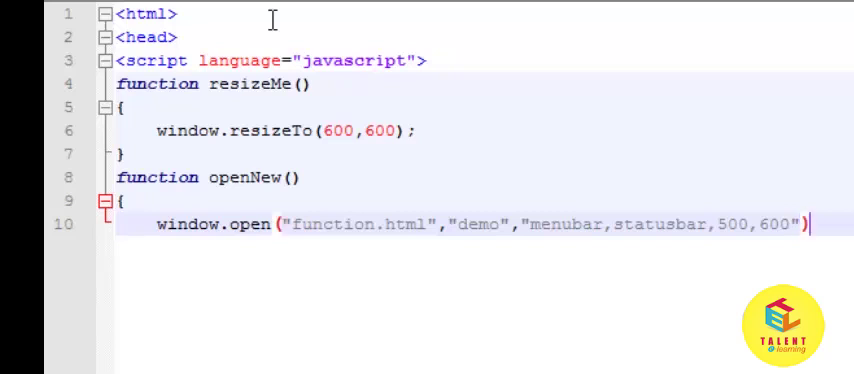
pyautogui.press('enter')
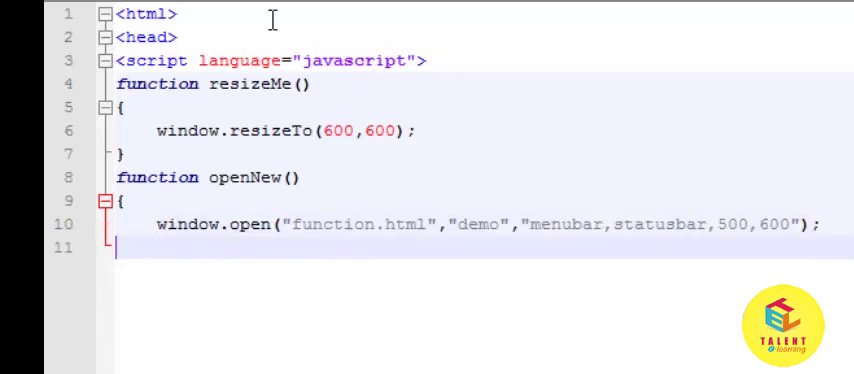
# Type </script> and </head>, then begin the <body> tag.
pyautogui.write('</script>')
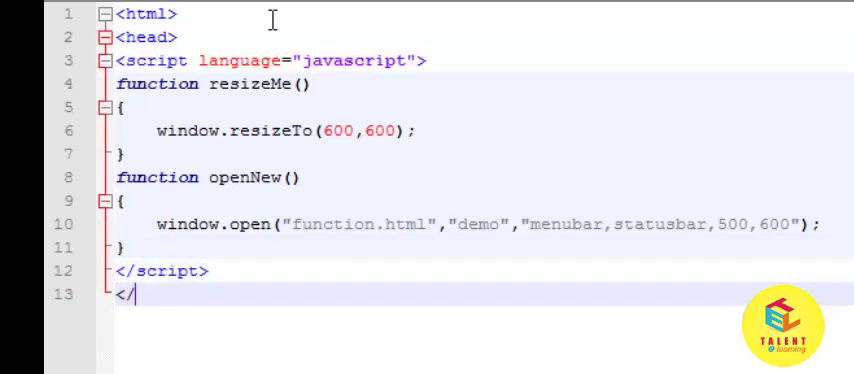
pyautogui.write('head>')
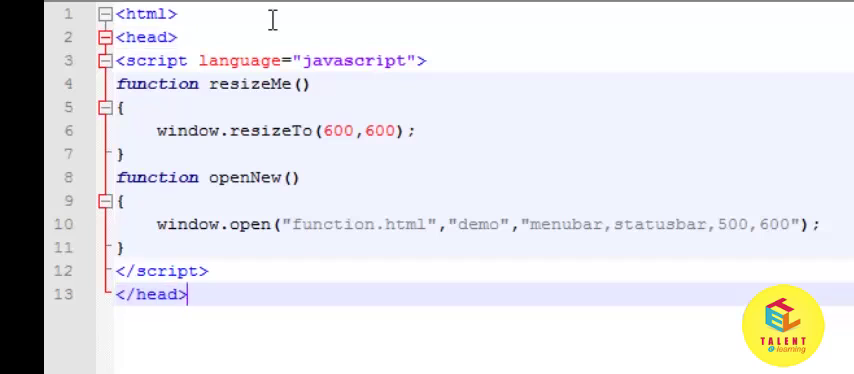
pyautogui.write('<body>')
pyautogui.write('<p><butt')
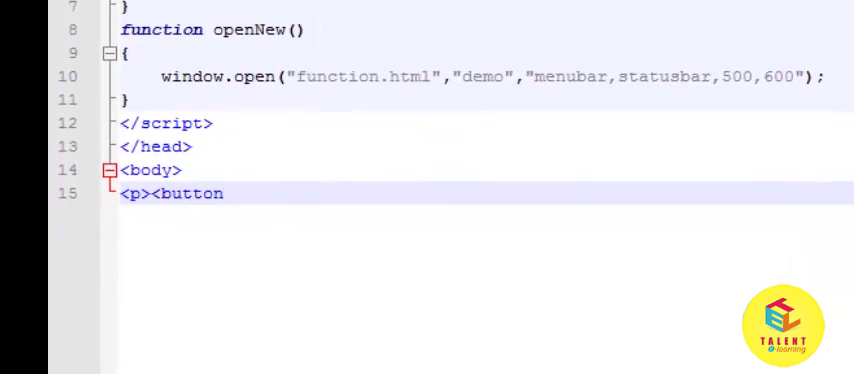
# Create a "Resize Me" button with onclick="resizeMe();", then type </p><Br.
pyautogui.write('onc')
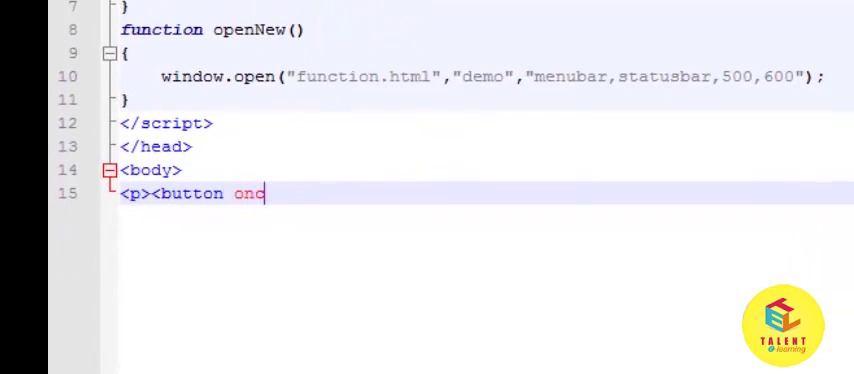
pyautogui.write('l')
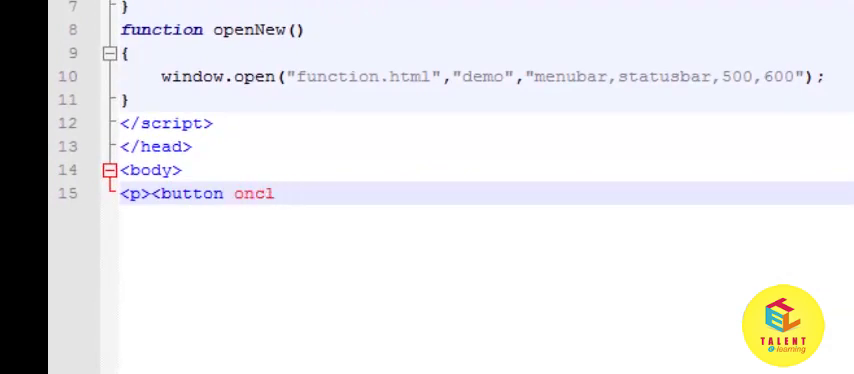
pyautogui.write('ick')
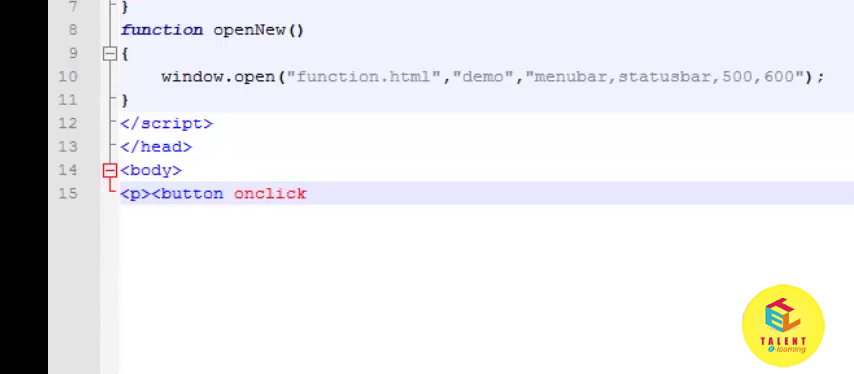
pyautogui.write('=')
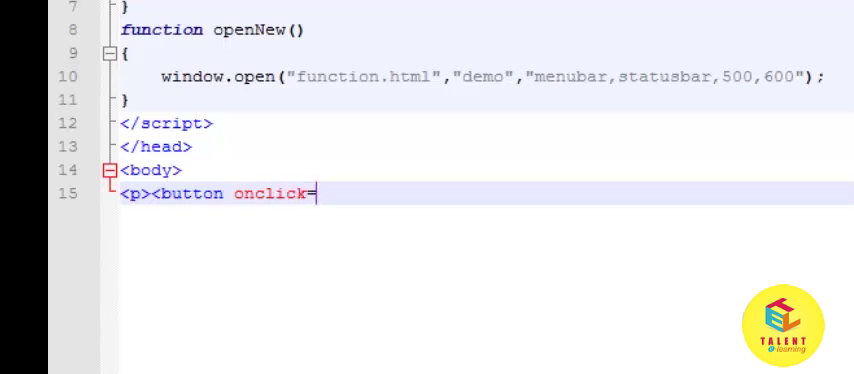
pyautogui.write('"resi')
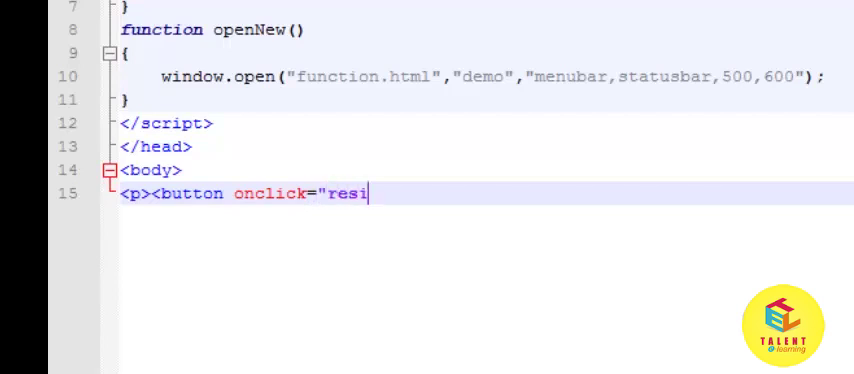
pyautogui.write('xeMe')
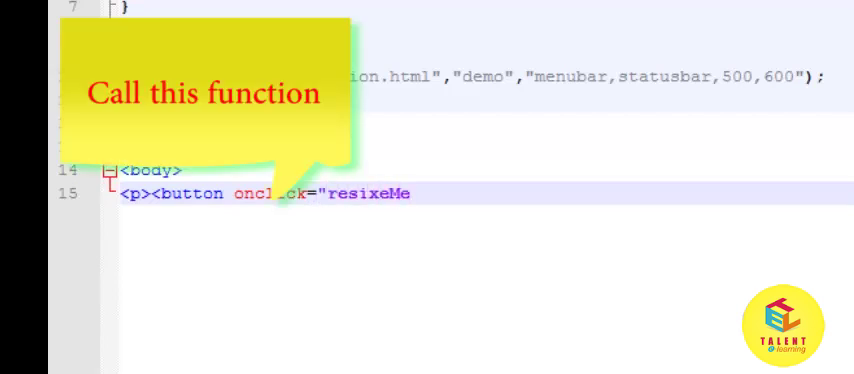
pyautogui.write('()')
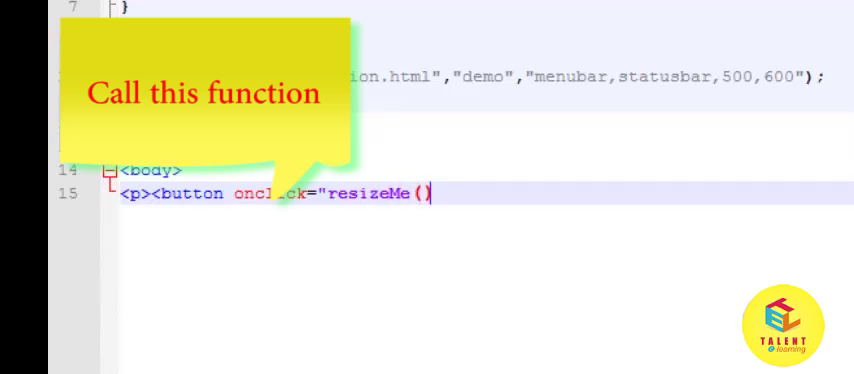
pyautogui.write(';"')
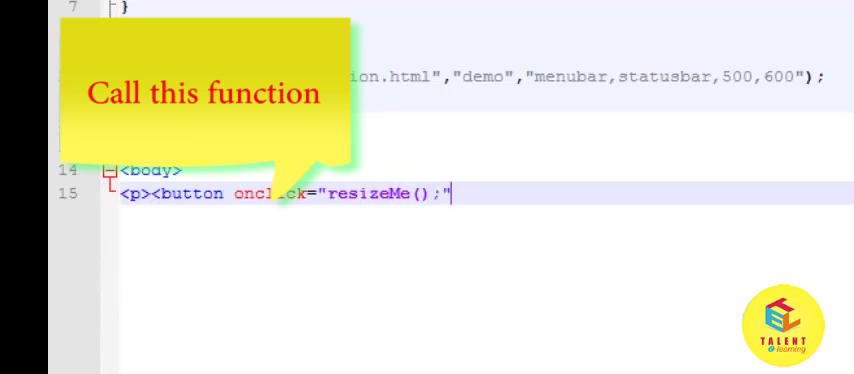
pyautogui.write('Res')
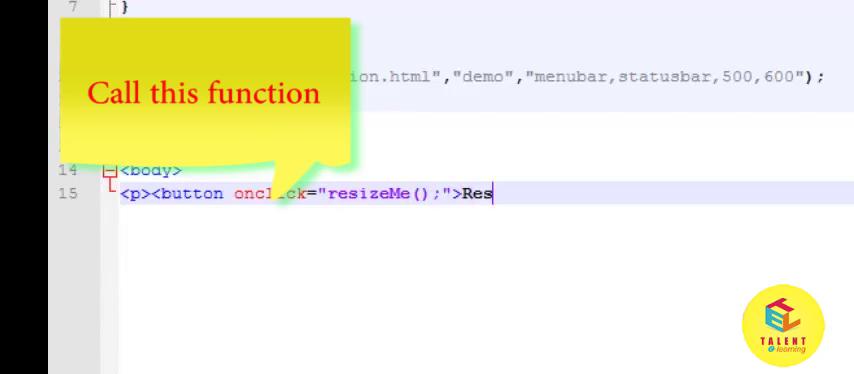
pyautogui.write('ize Me</button>')
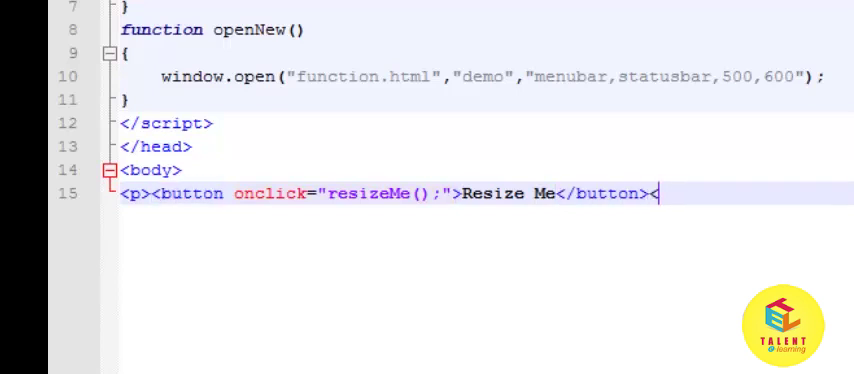
pyautogui.write('</p><Br/>')
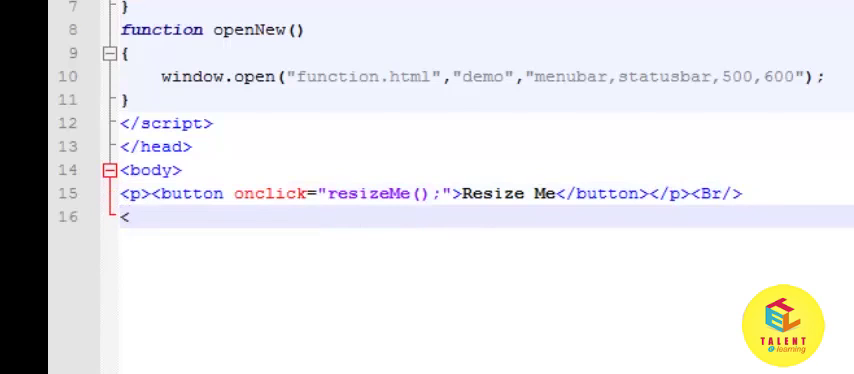
# Begin a second paragraph with a partly typed button tag.
pyautogui.write('p><b')
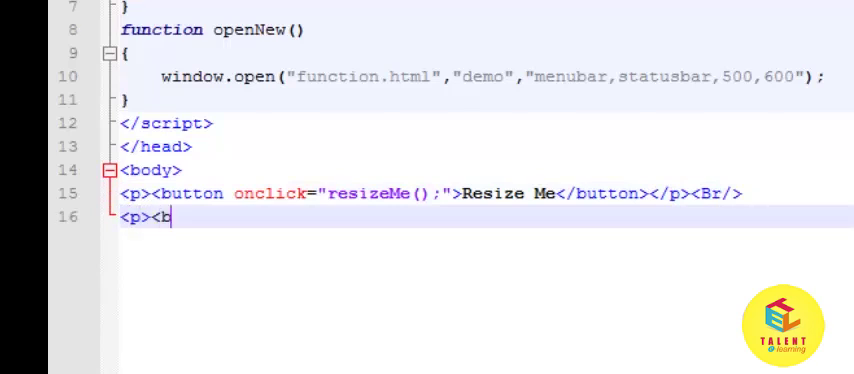
pyautogui.write('utt')
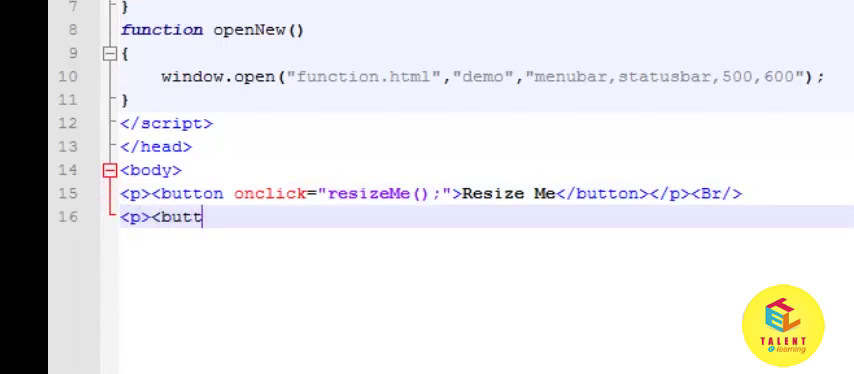